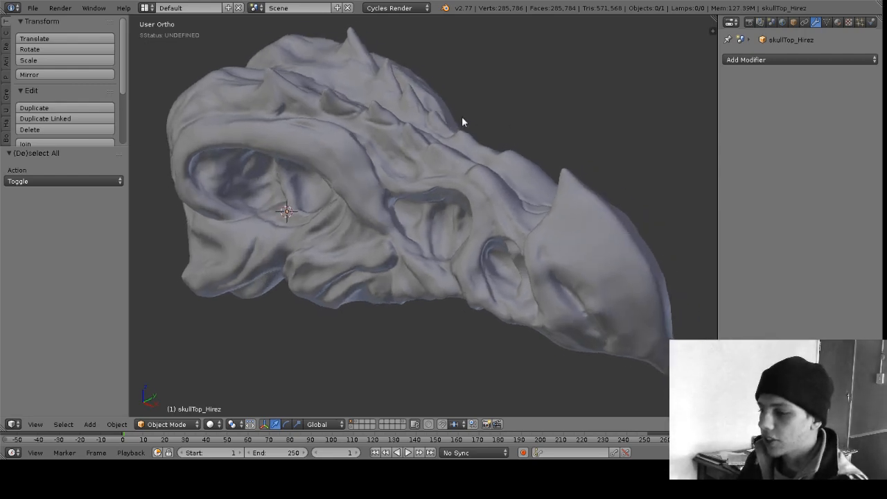
Orbit around the horned dragon skull to inspect it.
left_click_drag(463, 122, 416, 109)
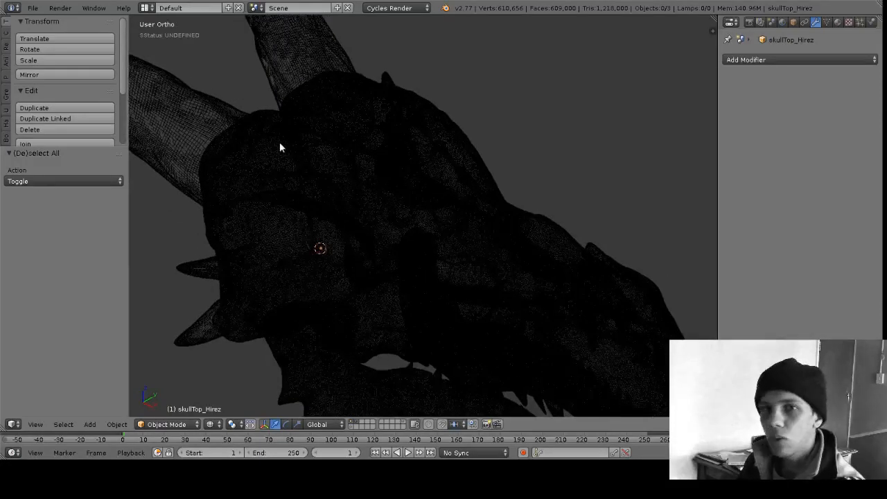
mouse_move(288, 134)
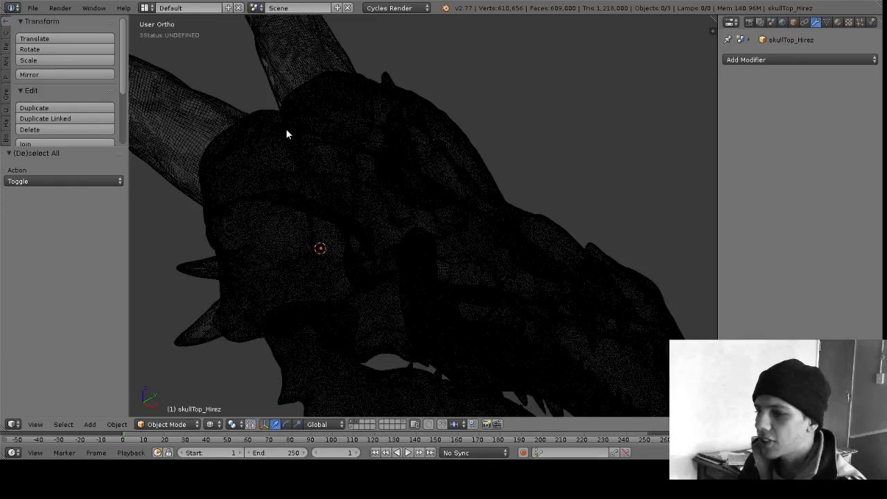
mouse_move(273, 136)
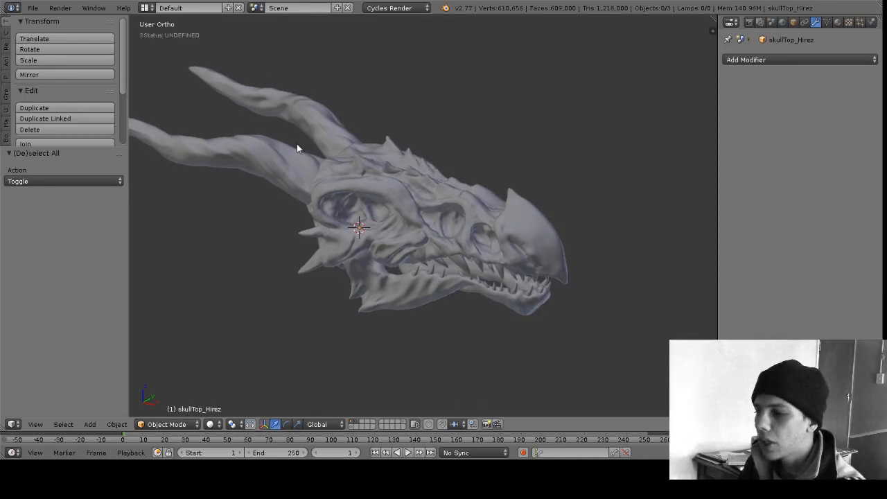
mouse_move(311, 150)
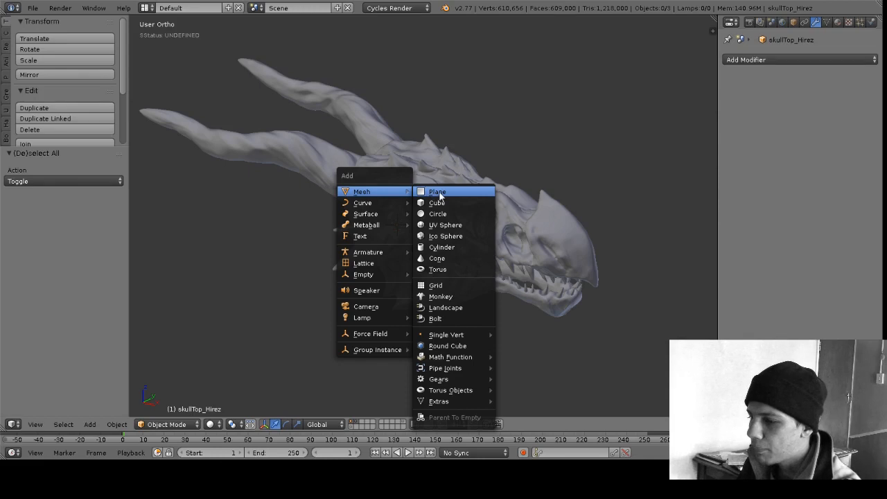
Add a plane in front of the skull and delete all but one of its vertices.
left_click(436, 191)
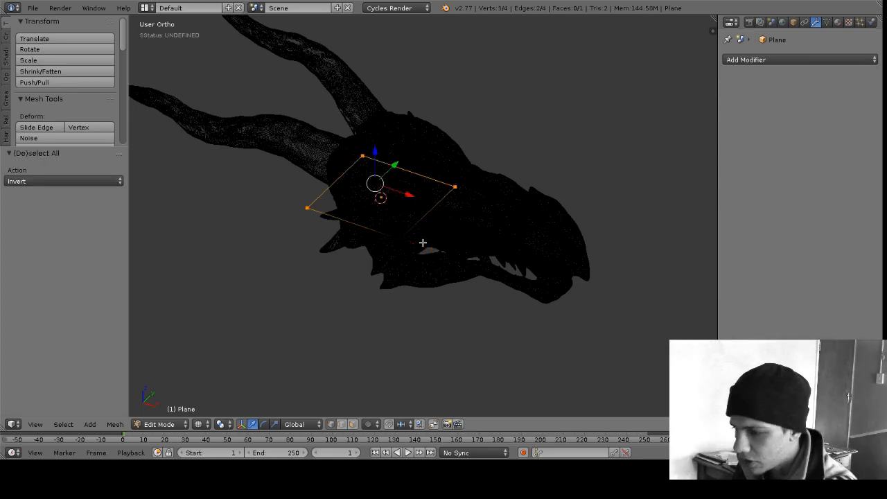
key("X")
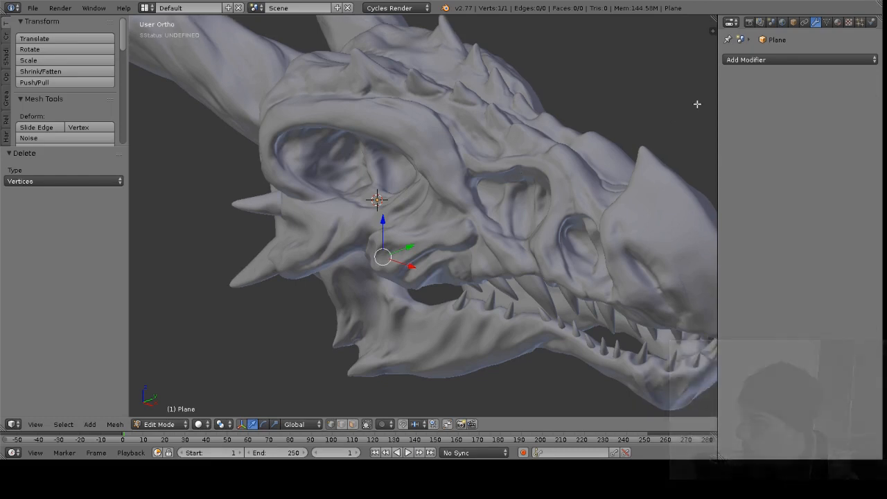
mouse_move(753, 63)
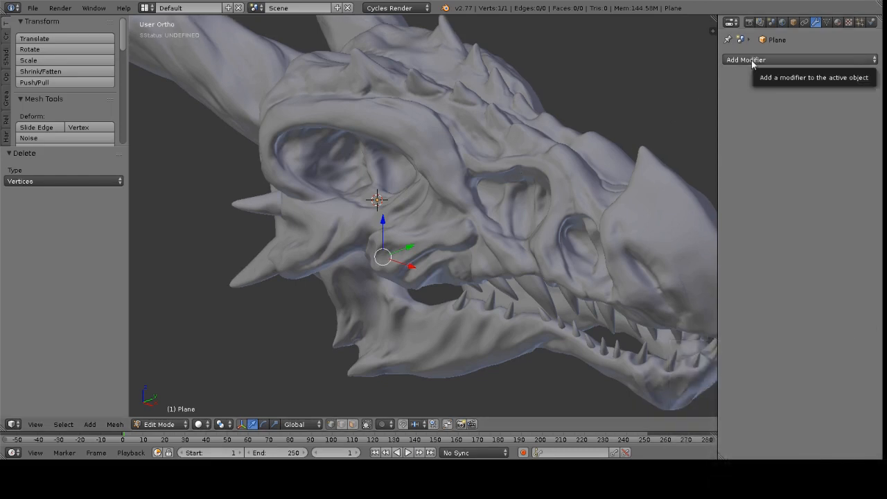
Add a Shrinkwrap modifier to the plane with skullTop_Hirez as its target.
left_click(801, 58)
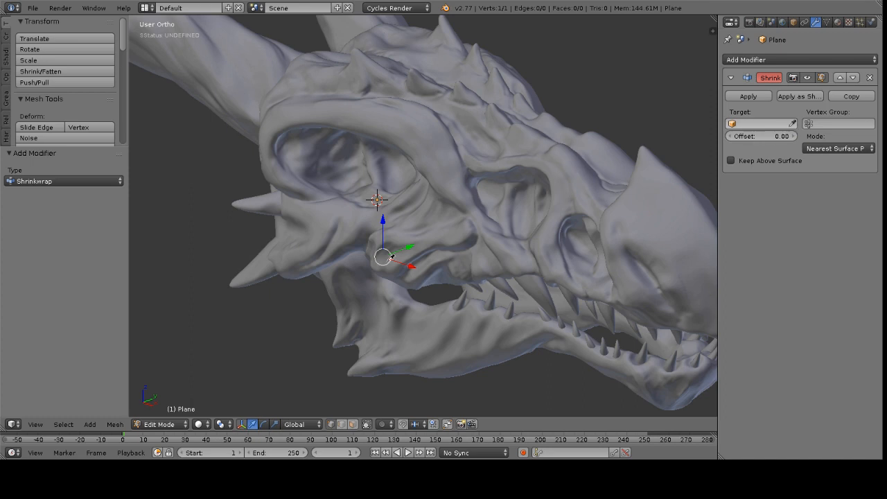
mouse_move(447, 147)
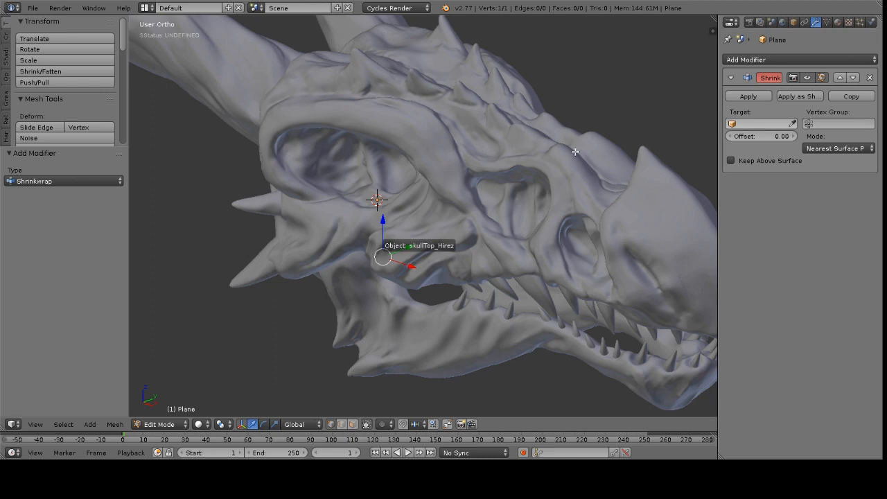
left_click(761, 123)
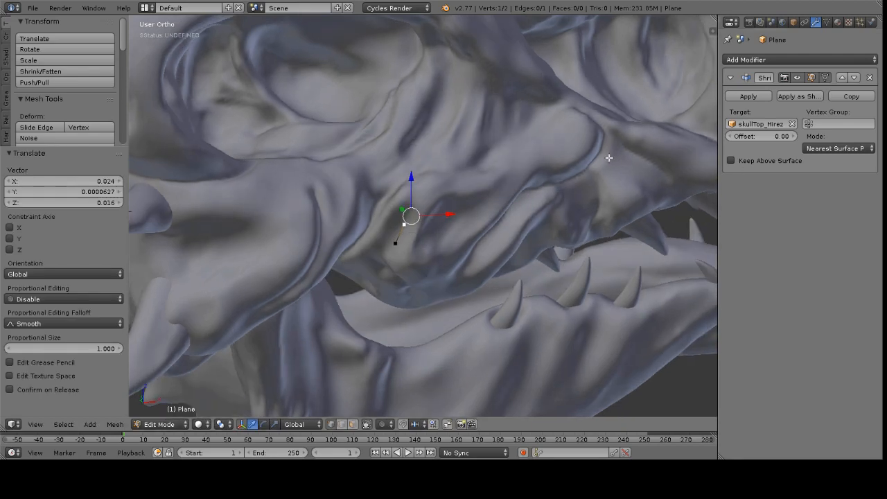
mouse_move(456, 201)
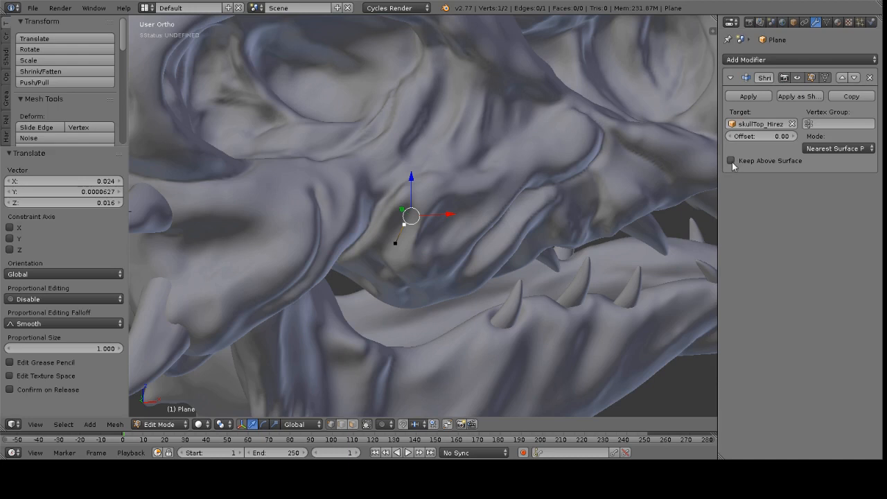
Enable Keep Above Surface on the Shrinkwrap and orbit around the extruded vertices.
left_click(731, 161)
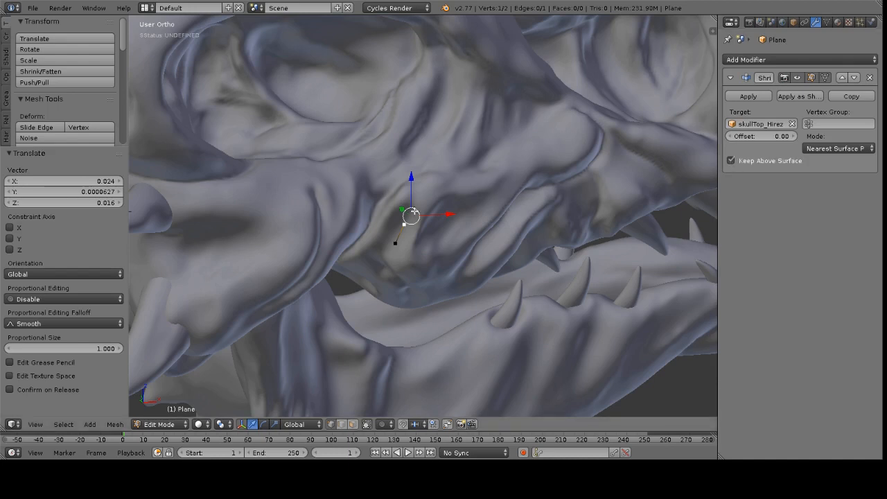
left_click_drag(411, 215, 439, 222)
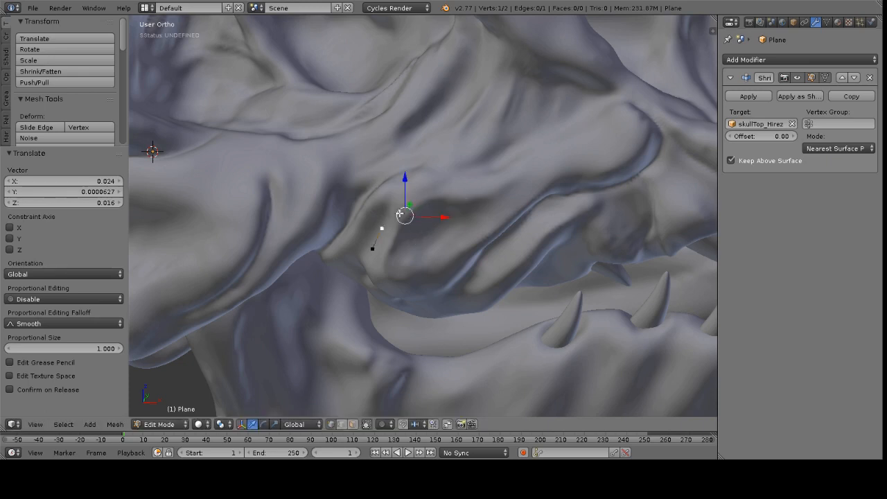
left_click_drag(404, 215, 379, 199)
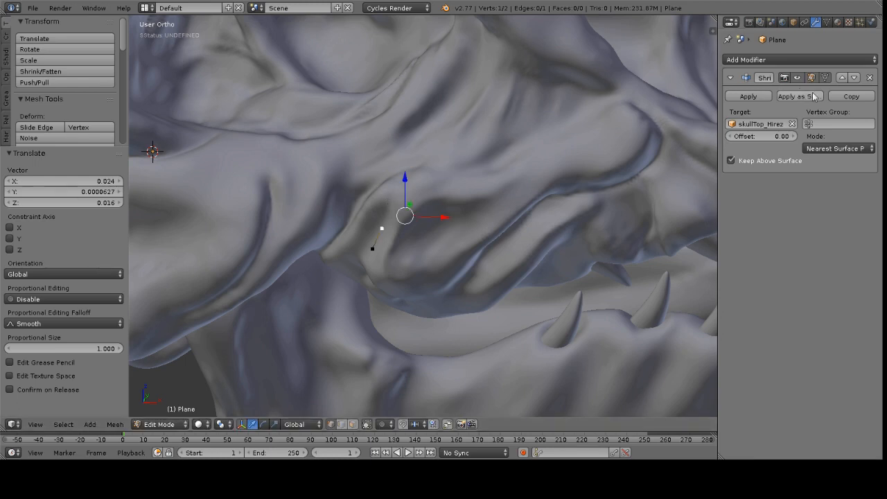
mouse_move(878, 72)
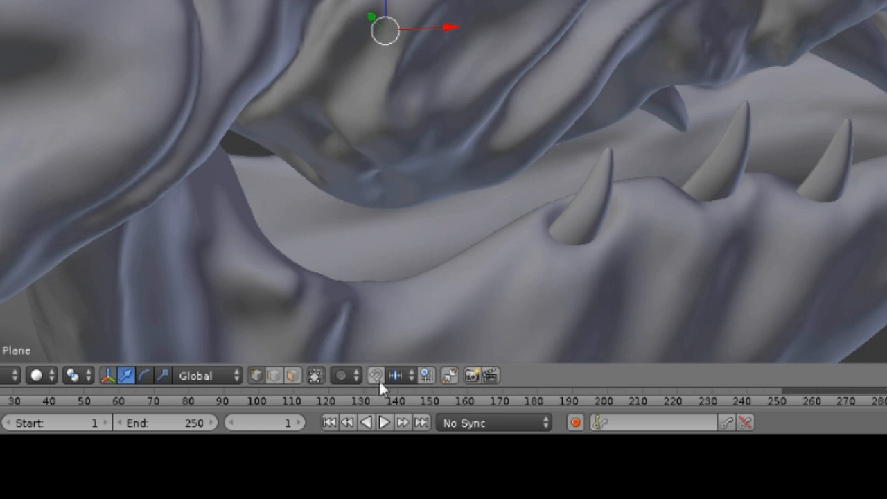
mouse_move(383, 389)
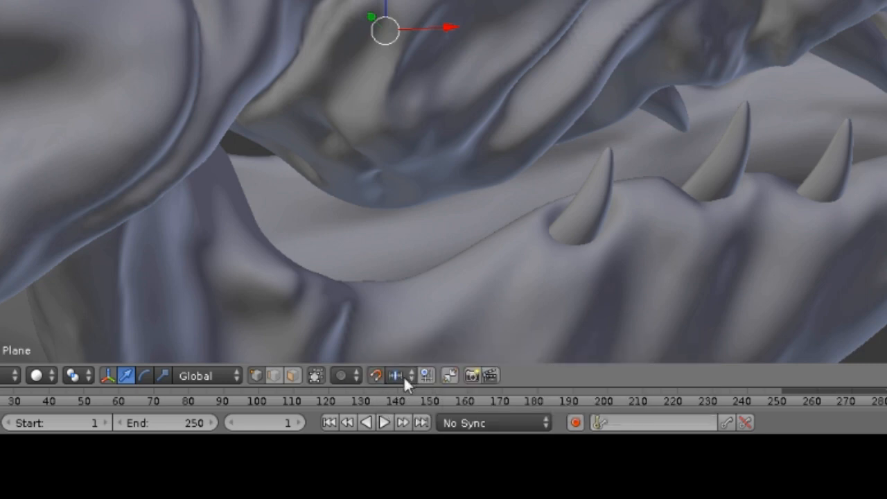
Turn on snapping with Snap Element set to Face.
left_click(396, 376)
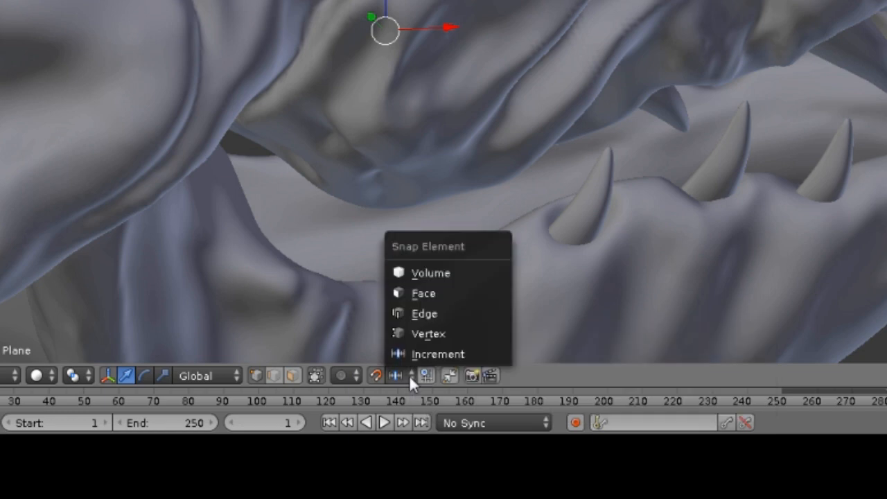
mouse_move(424, 292)
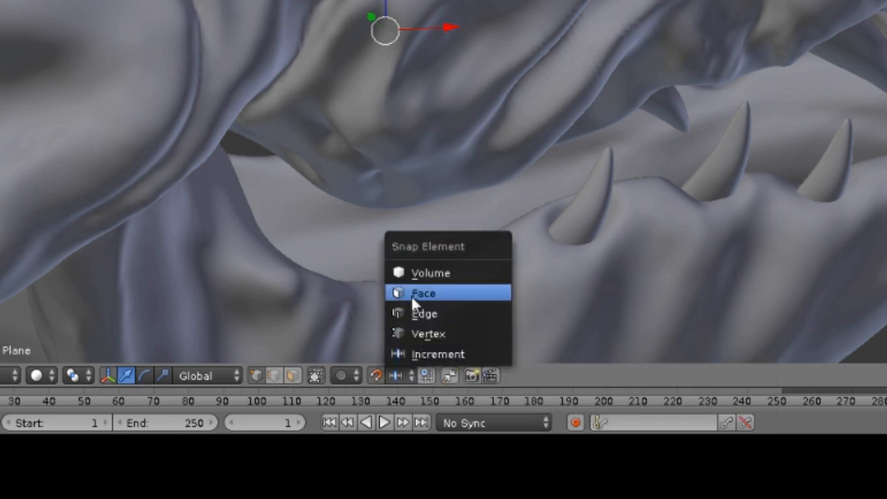
left_click(425, 292)
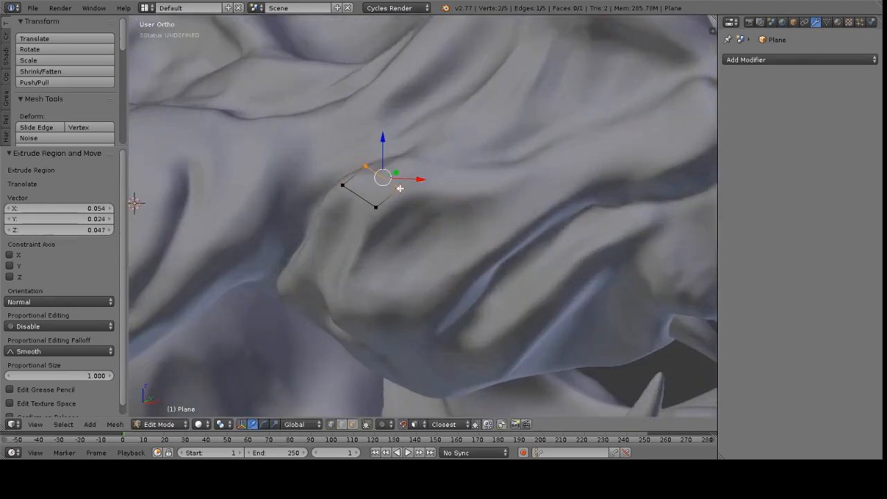
Extrude a new edge across the cheek surface.
left_click_drag(400, 188, 420, 203)
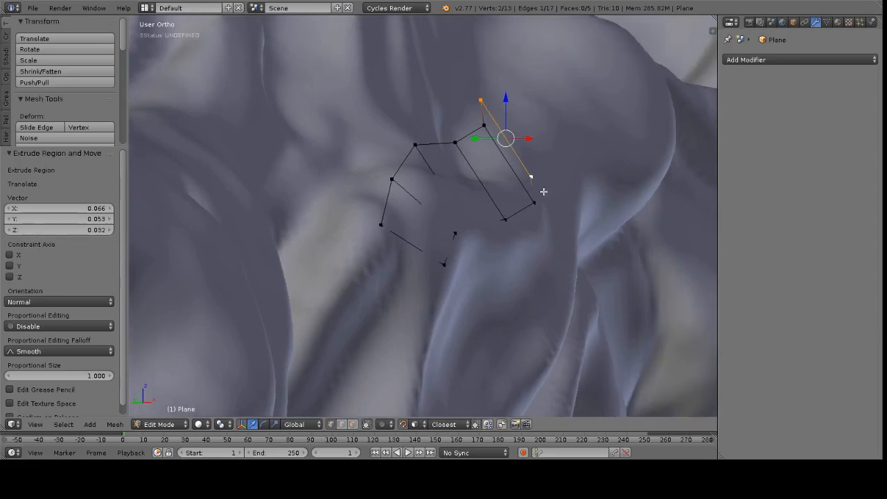
mouse_move(479, 222)
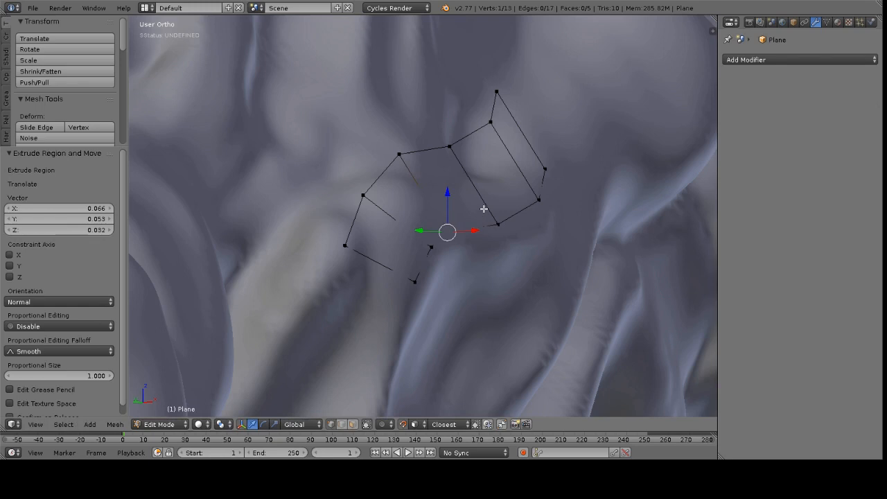
mouse_move(428, 148)
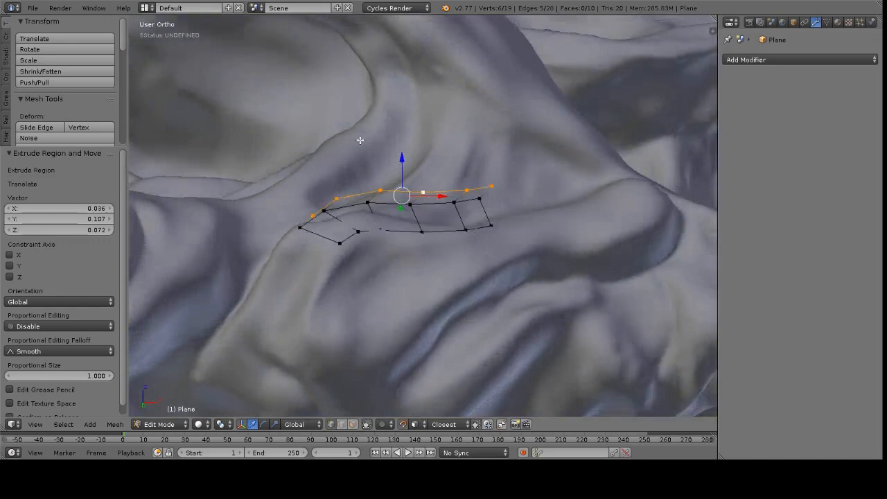
Extrude a second quad row above the cheek strip and fit its vertices to the skull.
left_click_drag(402, 187, 395, 194)
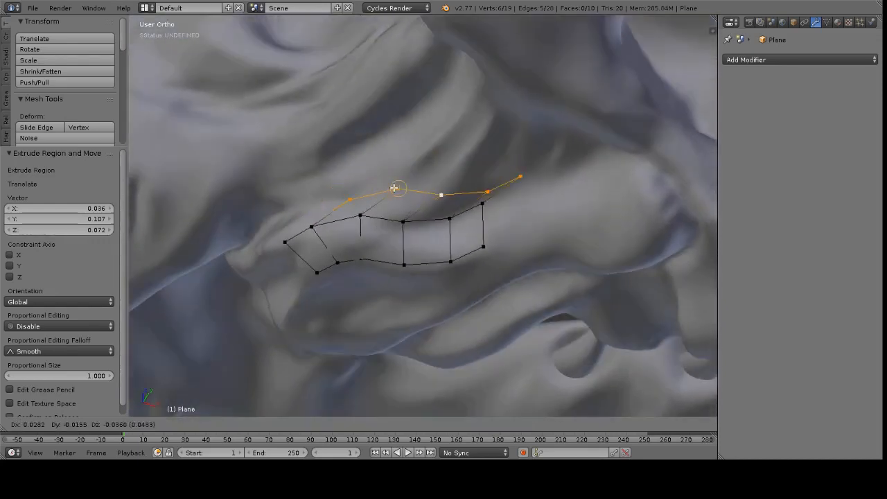
left_click_drag(396, 188, 298, 201)
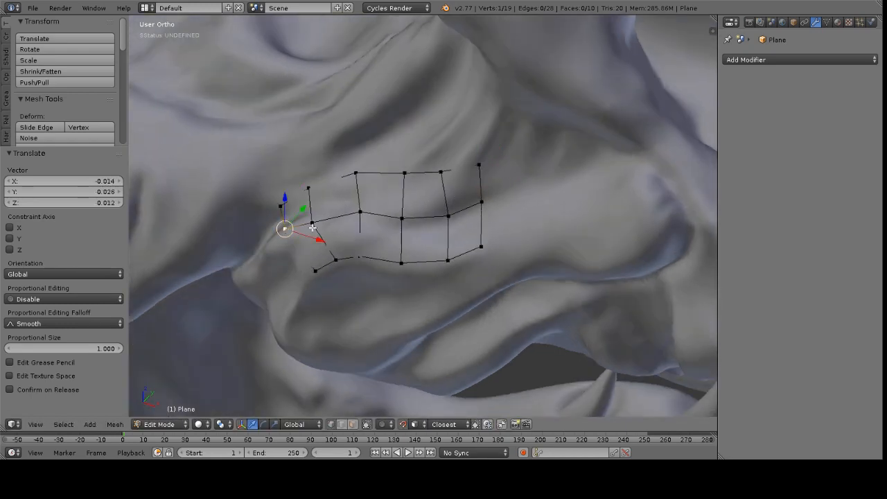
left_click_drag(284, 228, 356, 210)
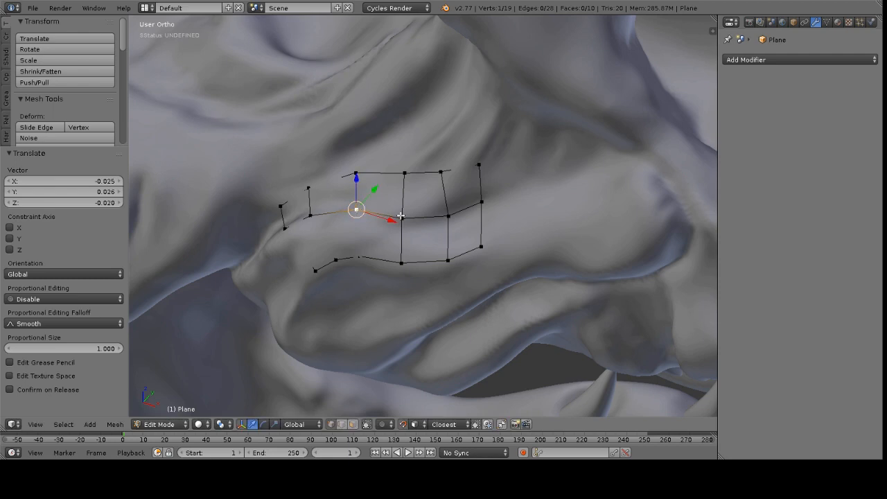
left_click_drag(357, 209, 440, 216)
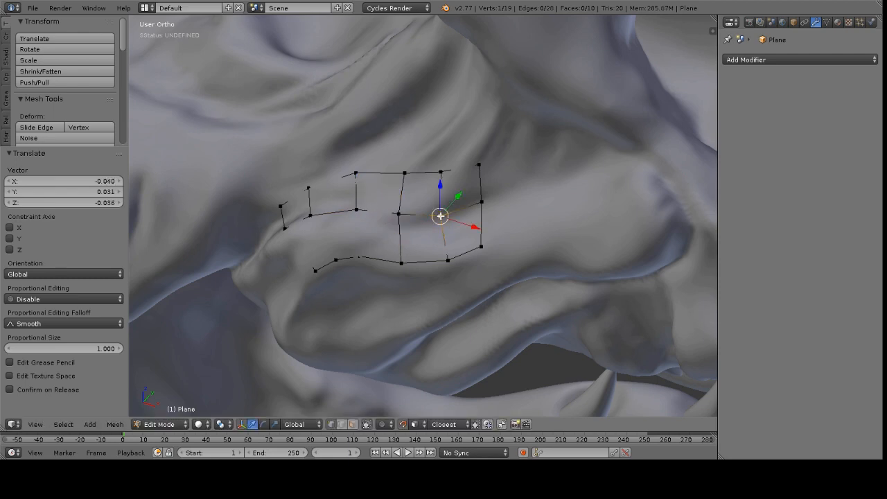
left_click_drag(440, 215, 474, 209)
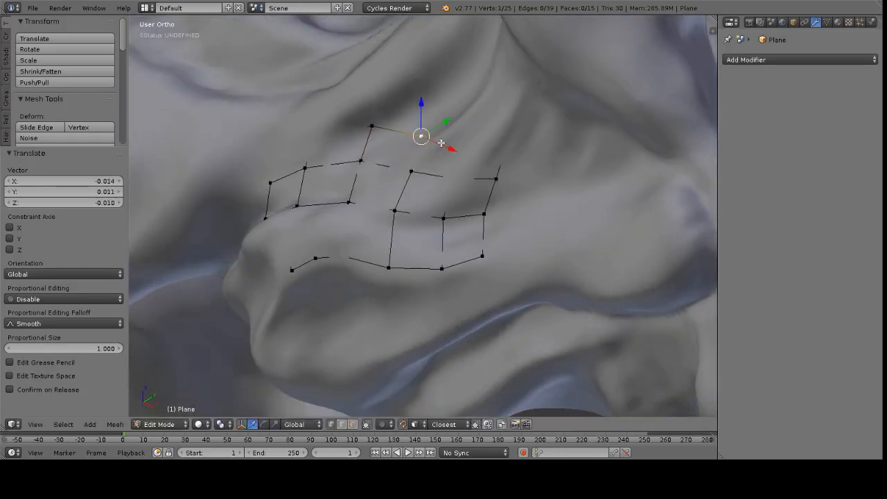
left_click_drag(420, 136, 508, 148)
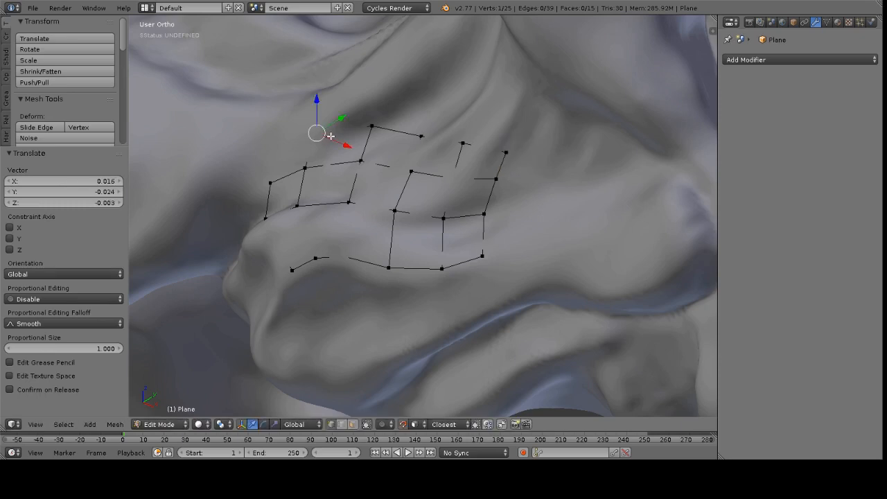
left_click_drag(316, 132, 262, 144)
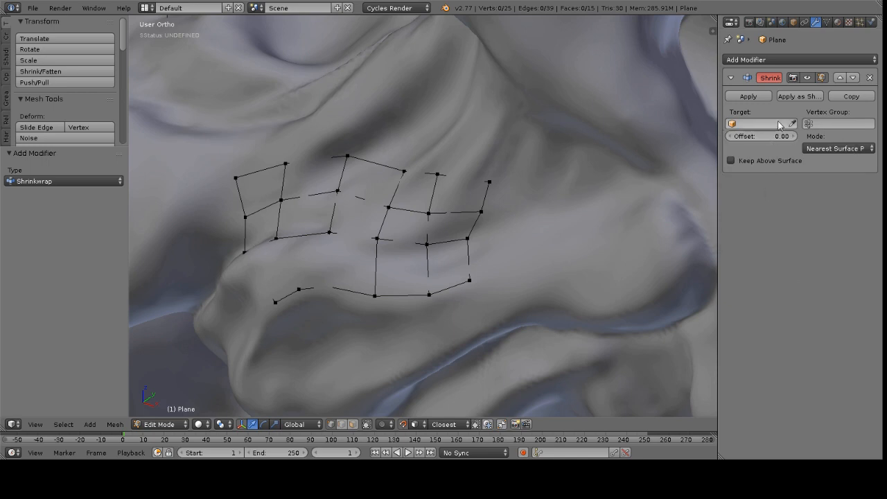
mouse_move(588, 229)
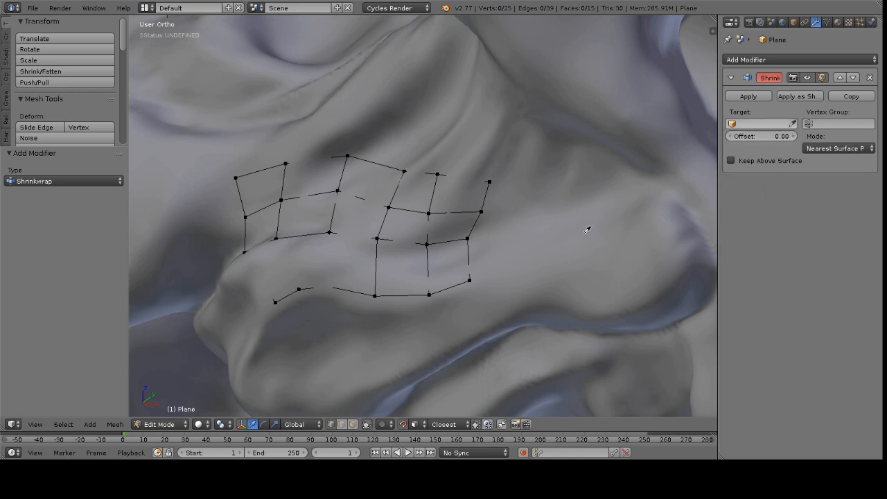
Retarget the Shrinkwrap to the skull, slide two cheek vertices into place, then apply it.
left_click(760, 124)
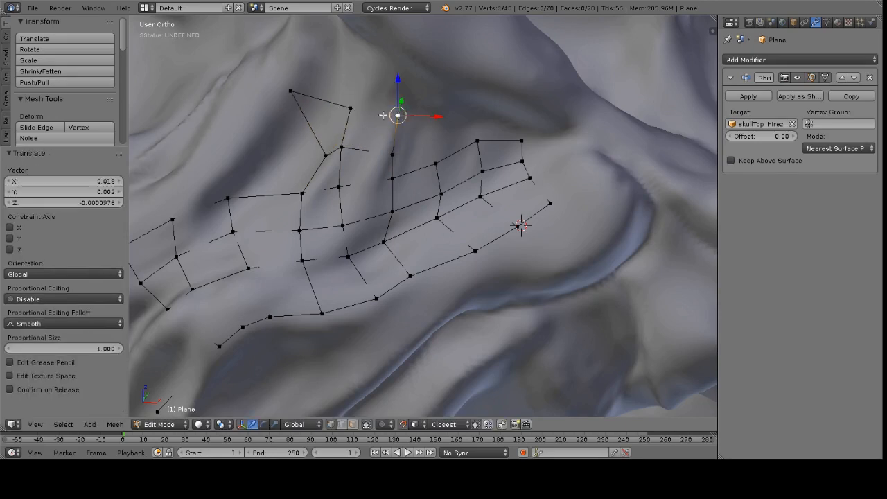
left_click_drag(397, 115, 335, 107)
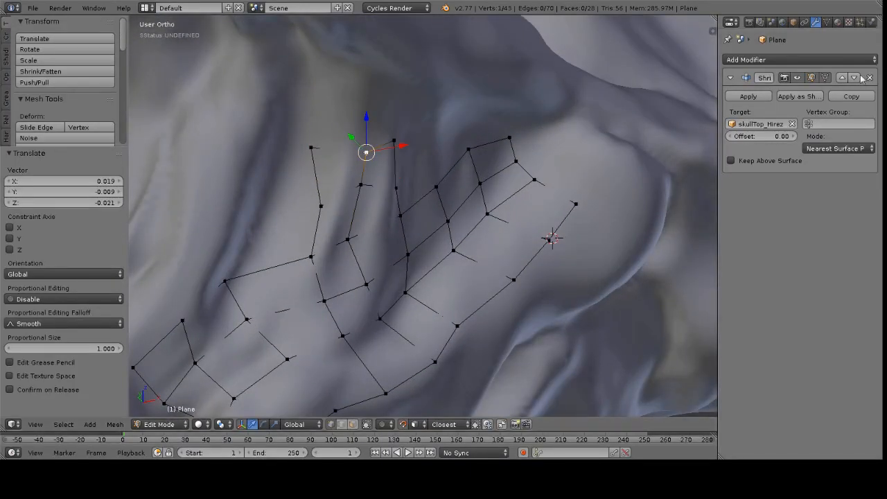
left_click_drag(366, 152, 330, 148)
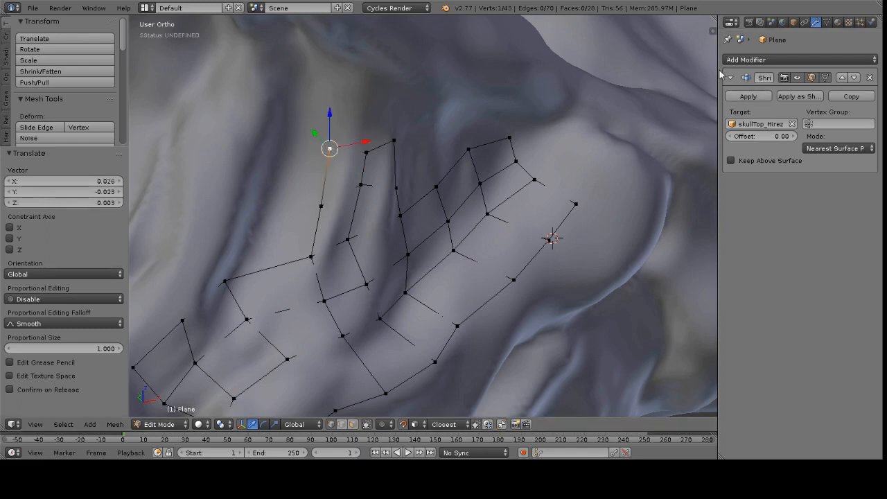
left_click(745, 97)
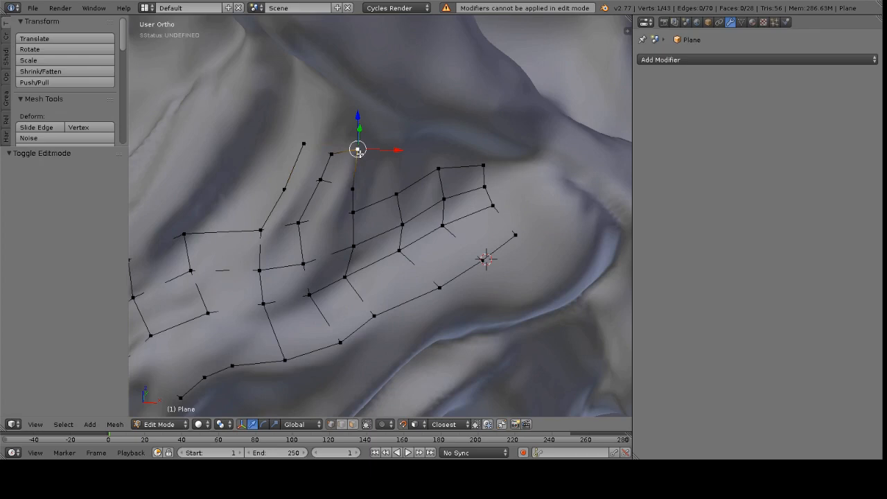
Orbit to view the whole 43-vertex, 28-face retopology patch.
left_click_drag(357, 149, 357, 187)
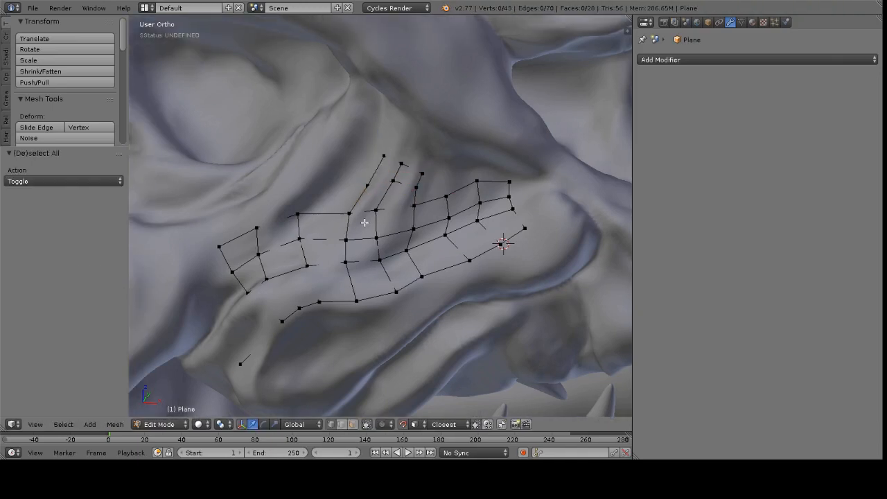
Select all vertices and reposition a vertex along the lower cheek strip.
key("a")
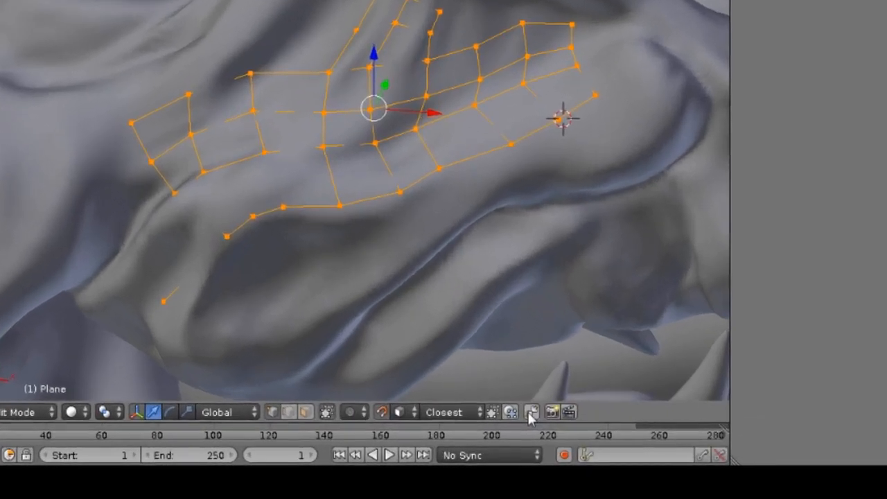
mouse_move(508, 412)
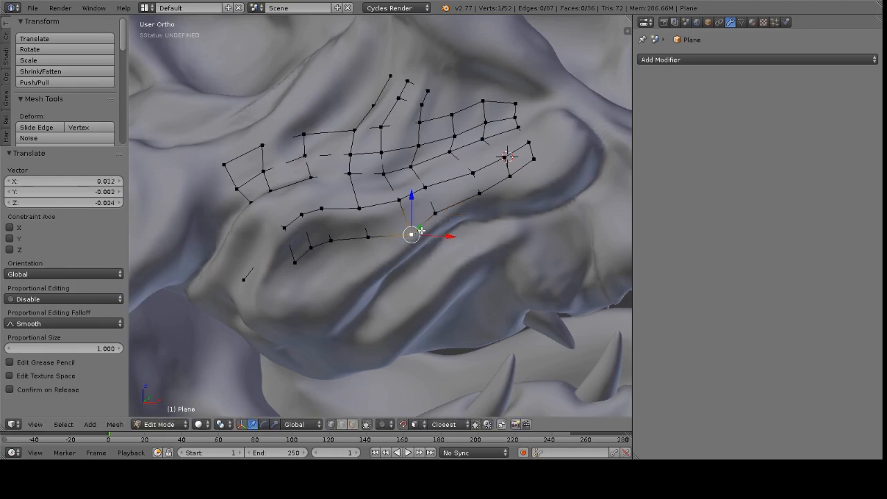
left_click_drag(411, 234, 369, 245)
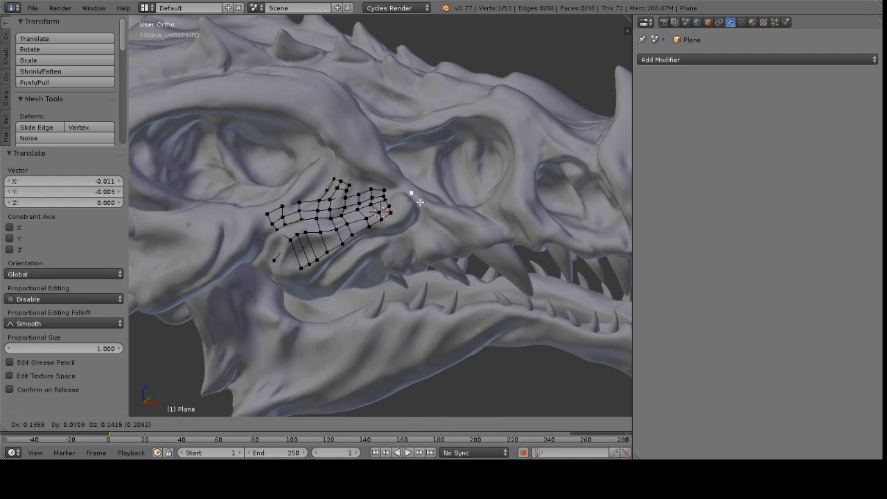
Extrude a new vertex chain down the side of the jaw in wireframe view.
key("E")
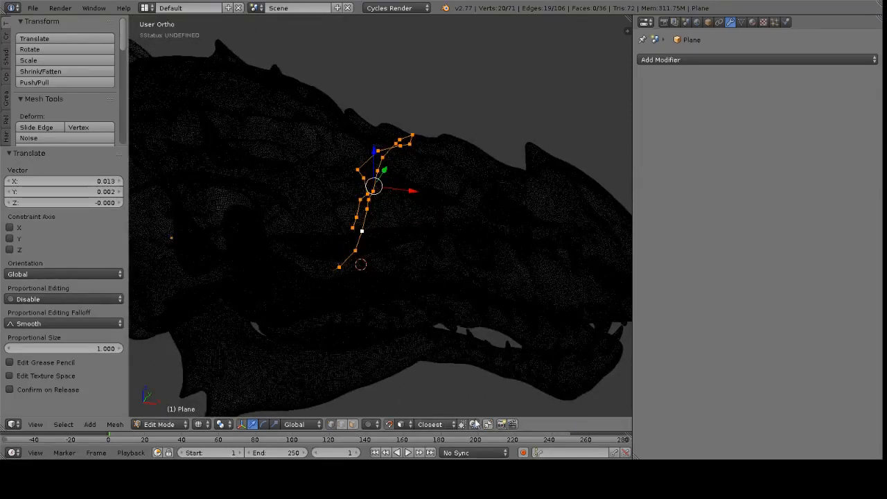
mouse_move(394, 188)
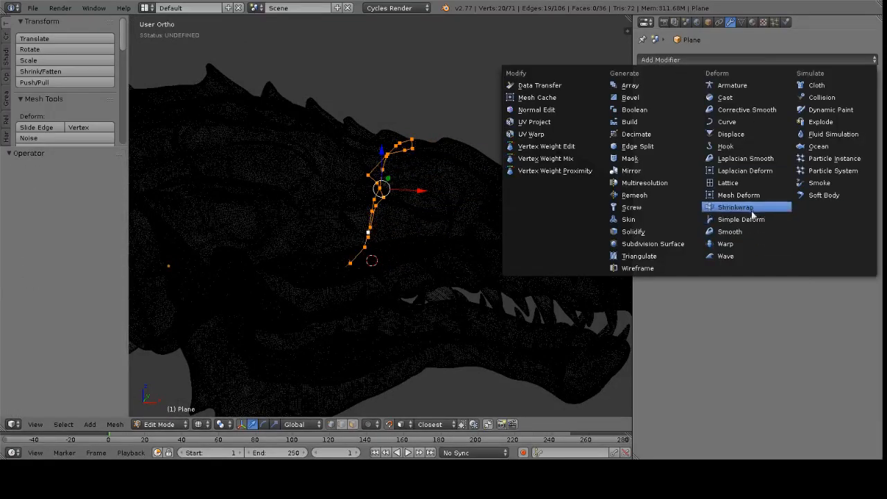
Dismiss the modifier menu, leaving the modifier stack empty and the patch at seventy-one vertices.
left_click(734, 207)
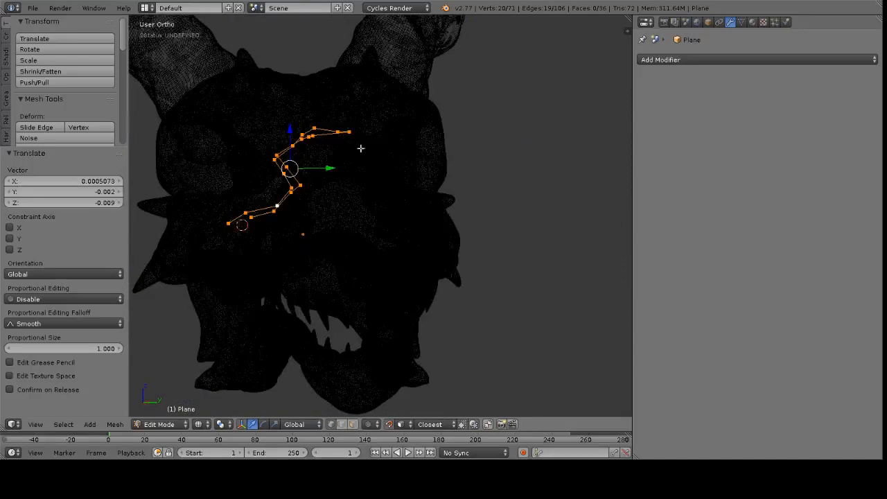
mouse_move(308, 202)
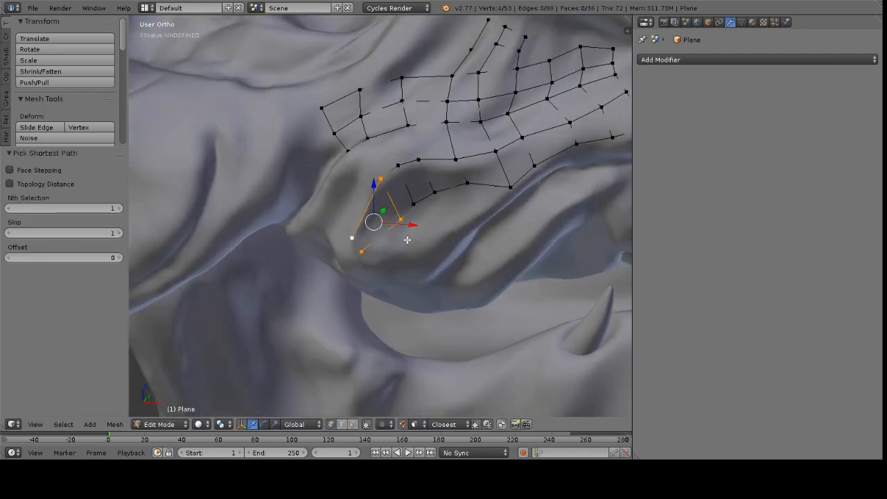
Fill quads along the lower jaw strip and adjust a new face corner, reaching forty-four faces.
key("a")
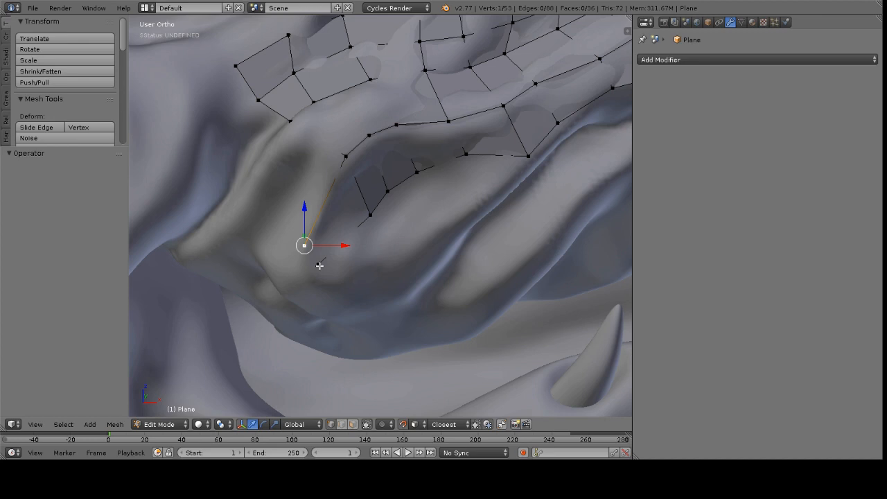
mouse_move(321, 264)
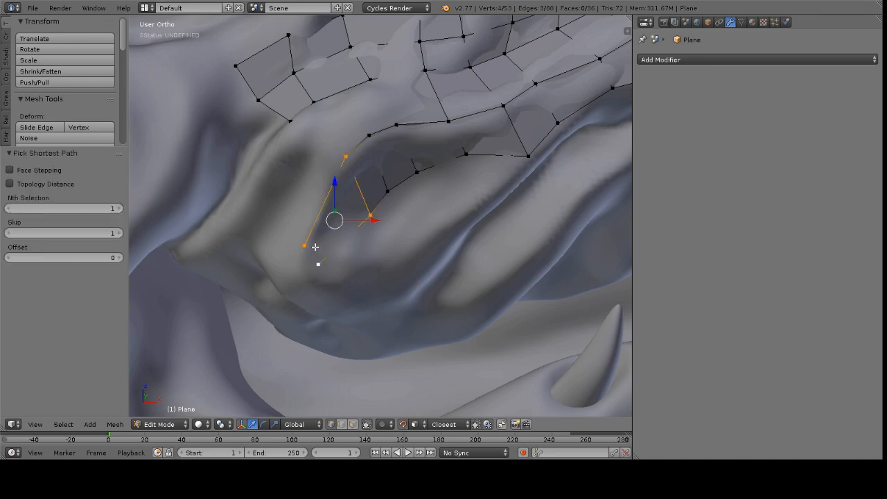
mouse_move(351, 202)
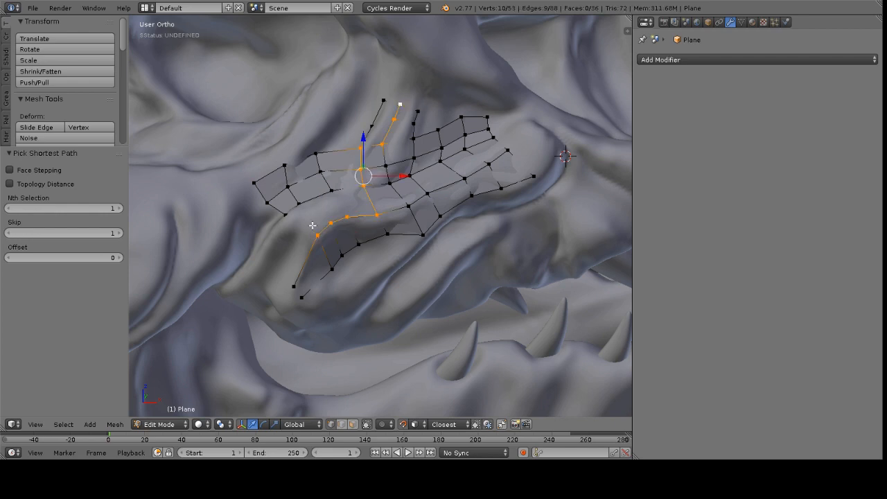
mouse_move(354, 209)
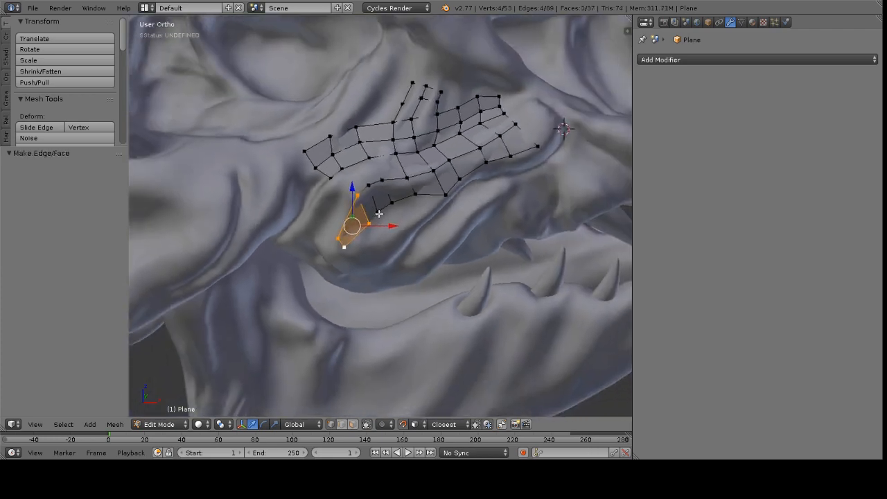
left_click_drag(379, 213, 372, 220)
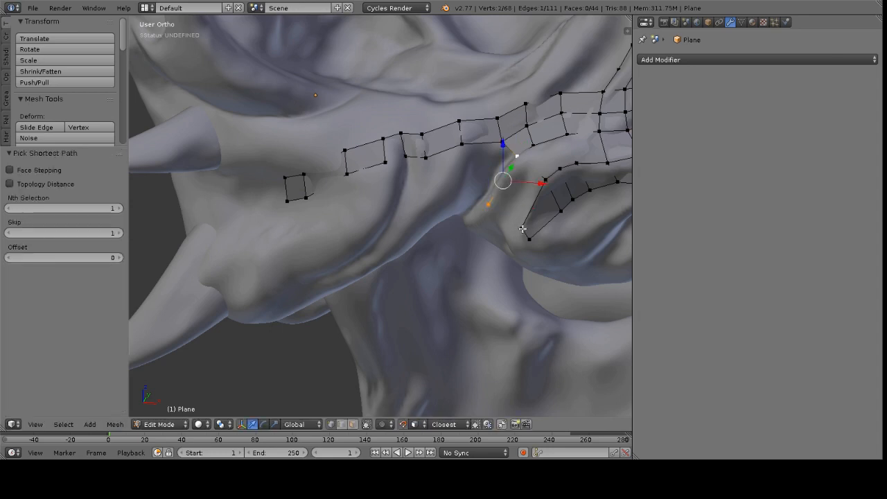
Extend an edge strip along the lower jaw and move it under the upper quads, reaching fifty-two faces.
left_click_drag(504, 180, 490, 199)
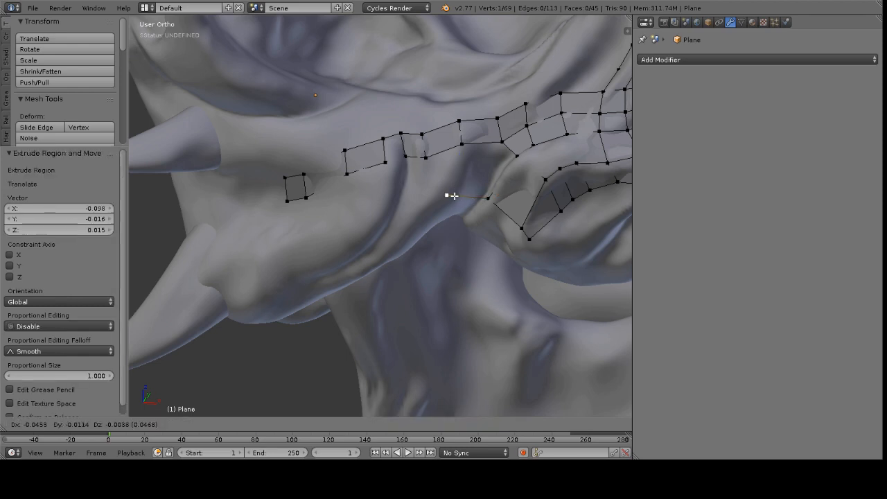
left_click_drag(447, 196, 387, 213)
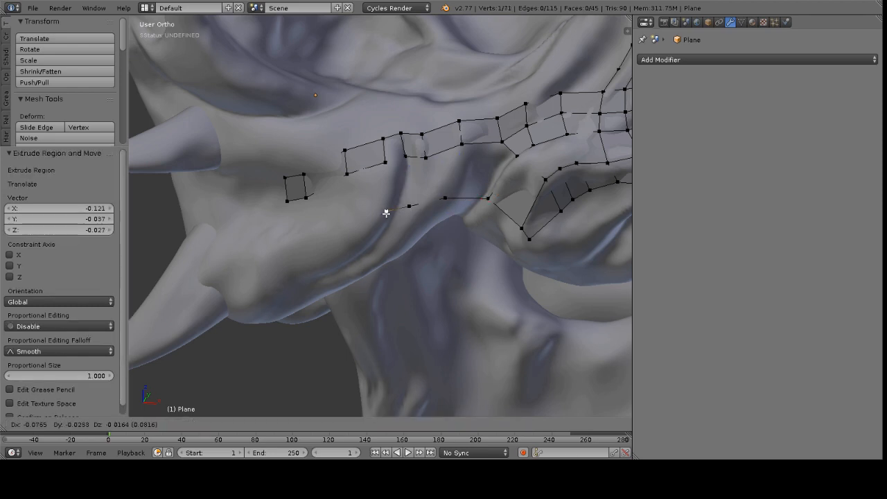
left_click_drag(409, 206, 326, 238)
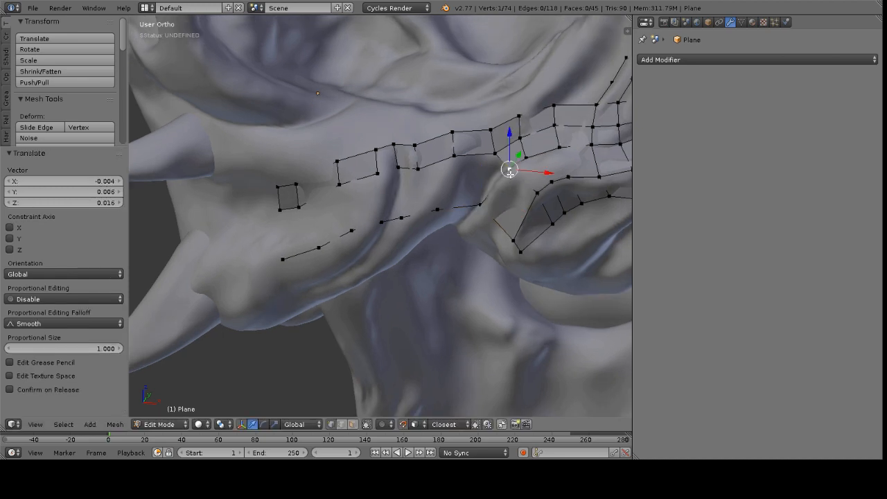
left_click(494, 170)
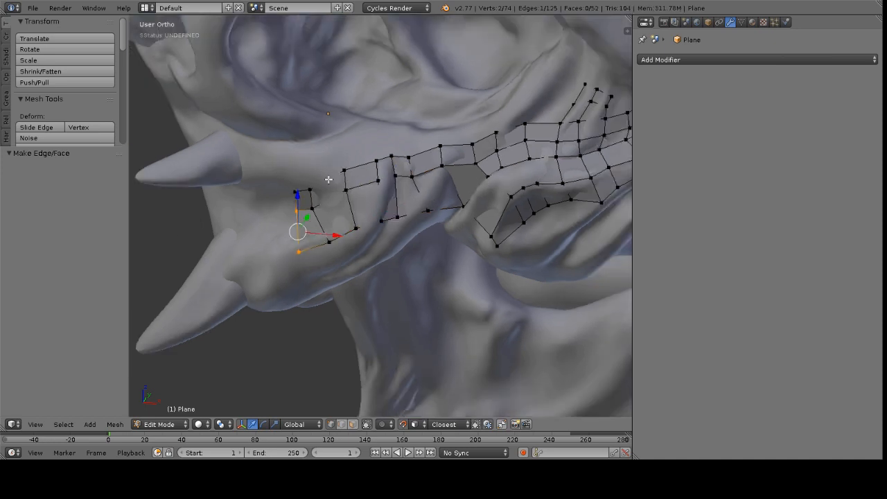
left_click_drag(298, 232, 346, 192)
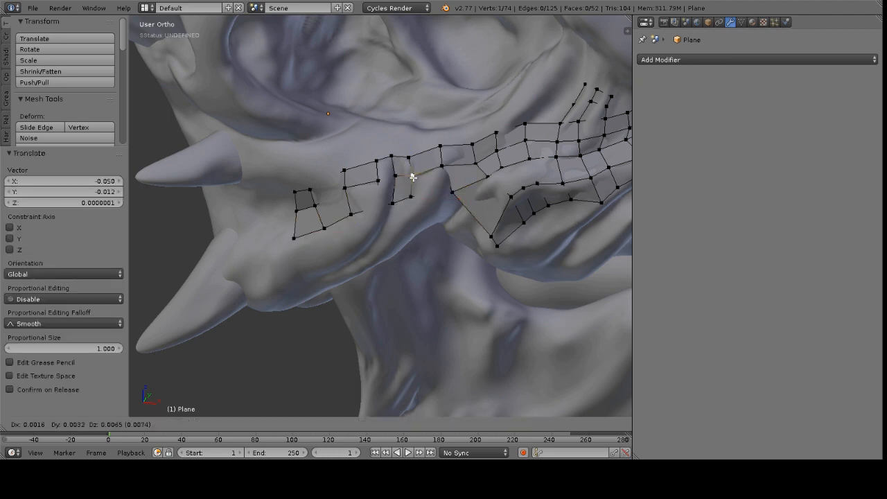
Start a new vertex strip above the cheek quads and select it with the chain below.
left_click(413, 199)
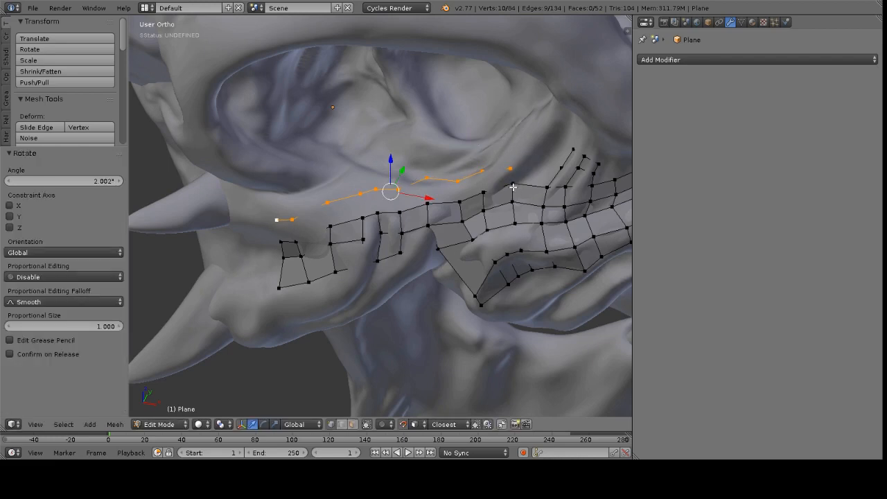
left_click(430, 181)
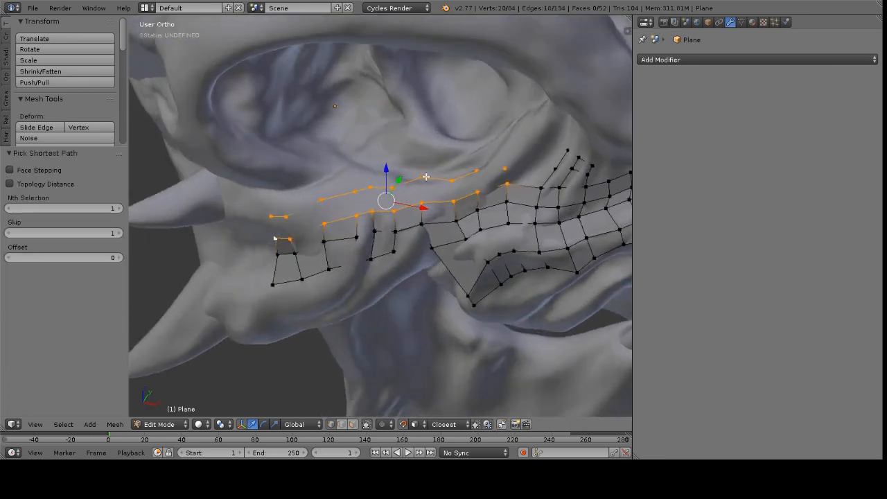
mouse_move(410, 188)
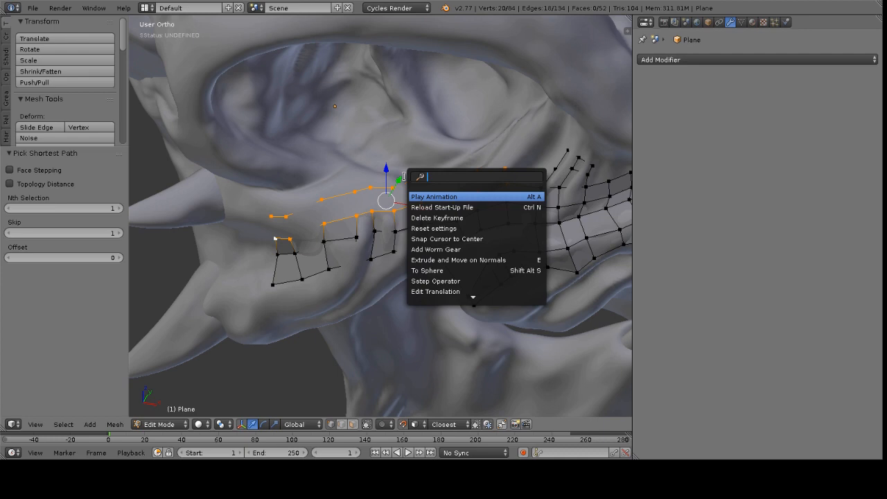
Bridge the two upper cheek edge chains with Bridge Edge Loops, reaching sixty-two faces.
type("bridge")
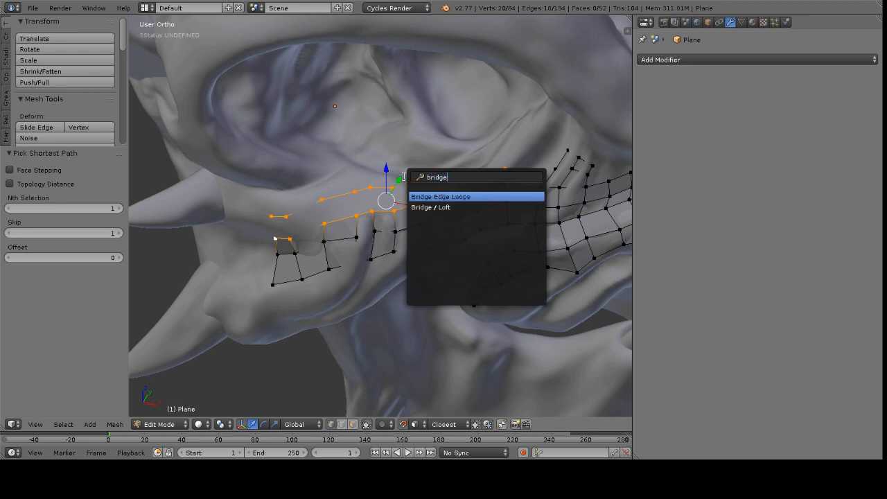
left_click(441, 196)
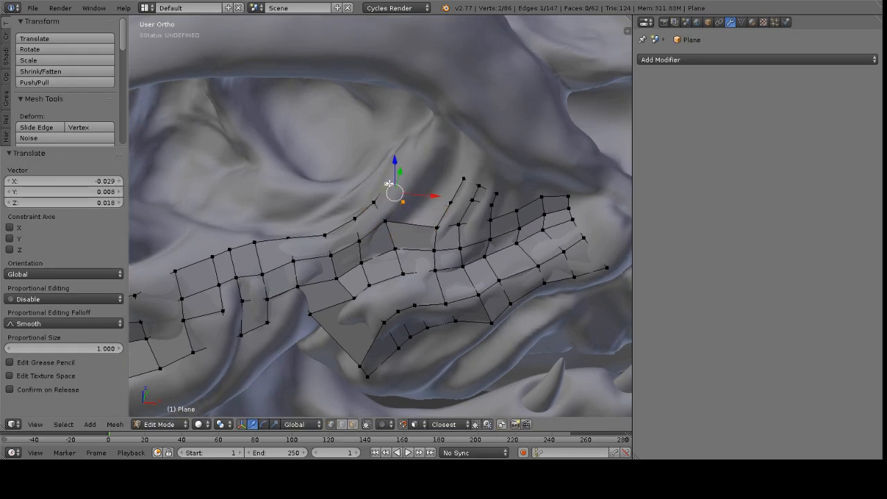
Extend a vertex chain up the ridge beside the eye and tweak its new quads.
left_click_drag(388, 190, 432, 133)
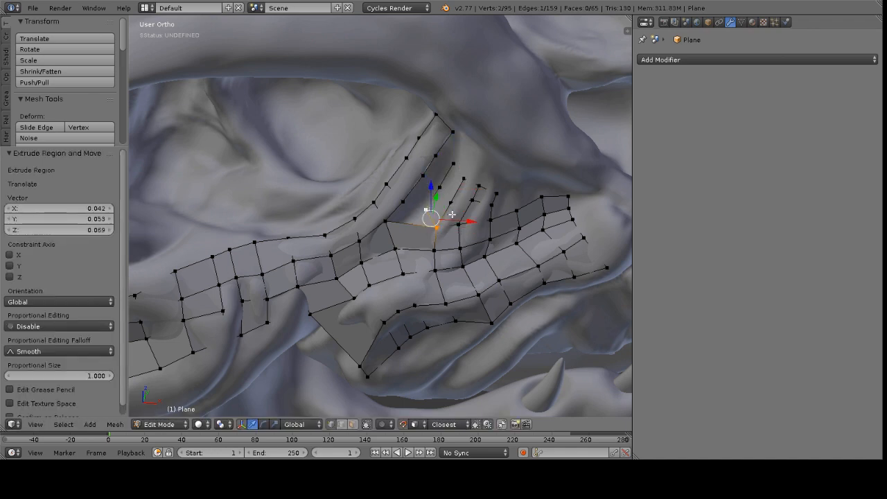
left_click_drag(434, 218, 414, 205)
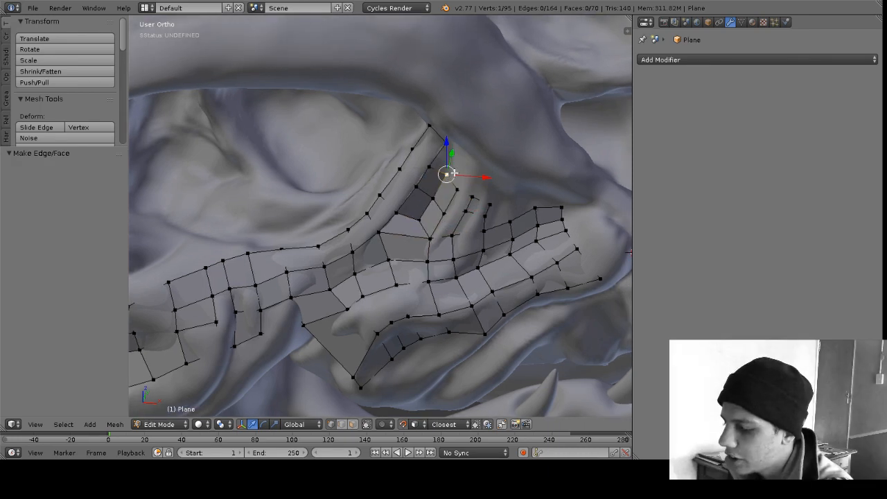
left_click_drag(447, 174, 432, 199)
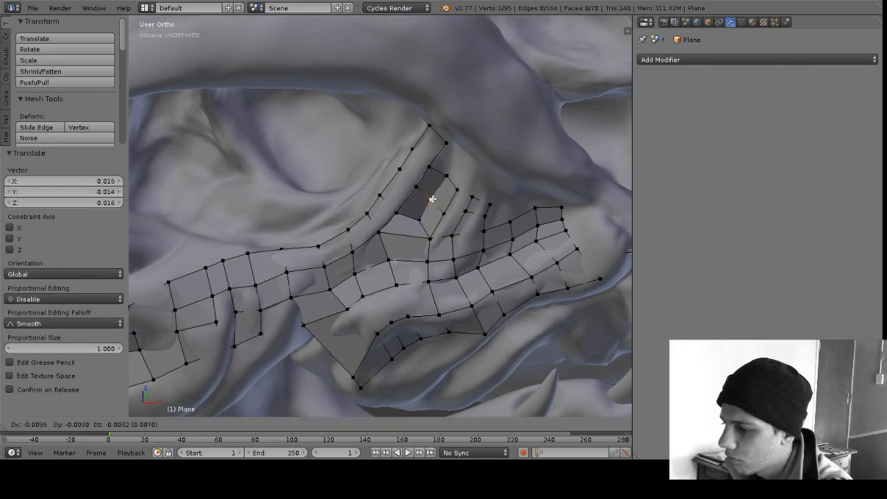